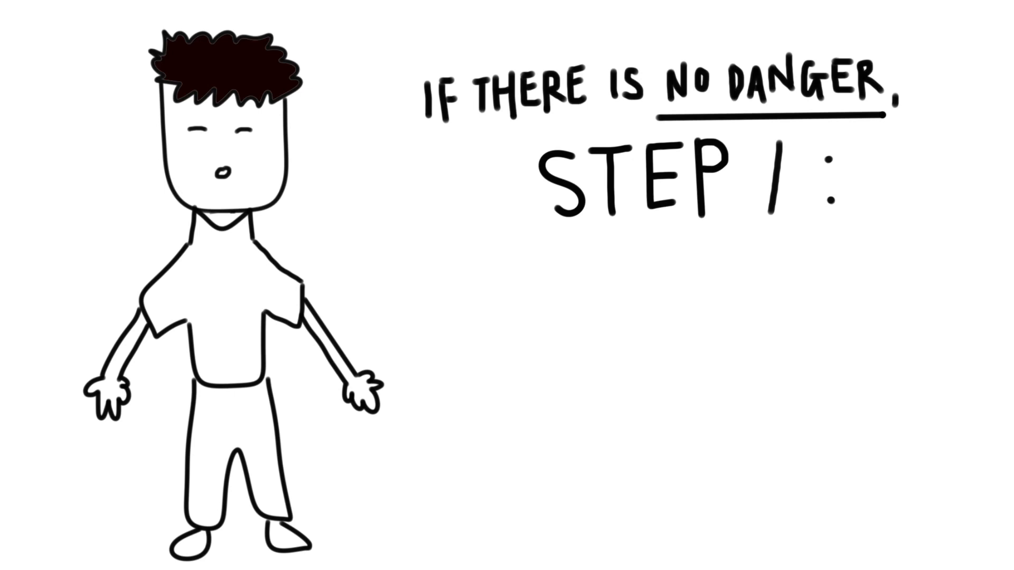
pyautogui.write('CHECK FOR RESPONSIVENESS')
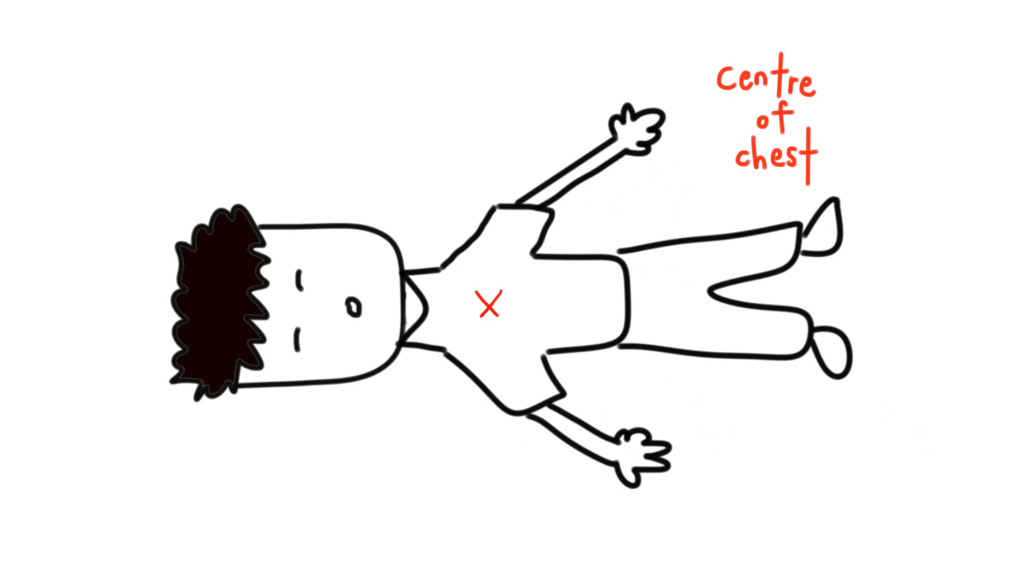
pyautogui.moveTo(485, 304); pyautogui.dragTo(505, 298)
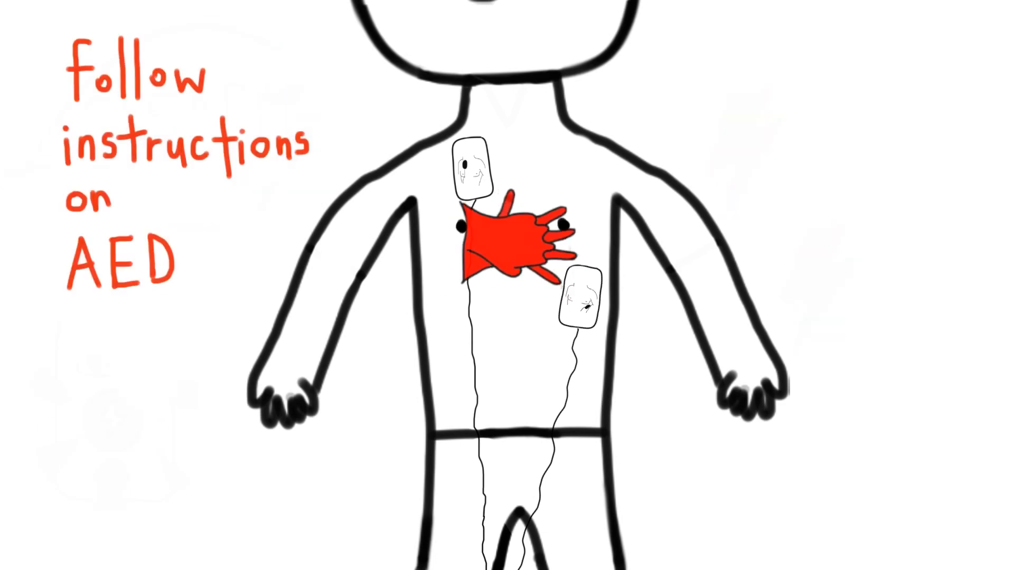
pyautogui.write('until')
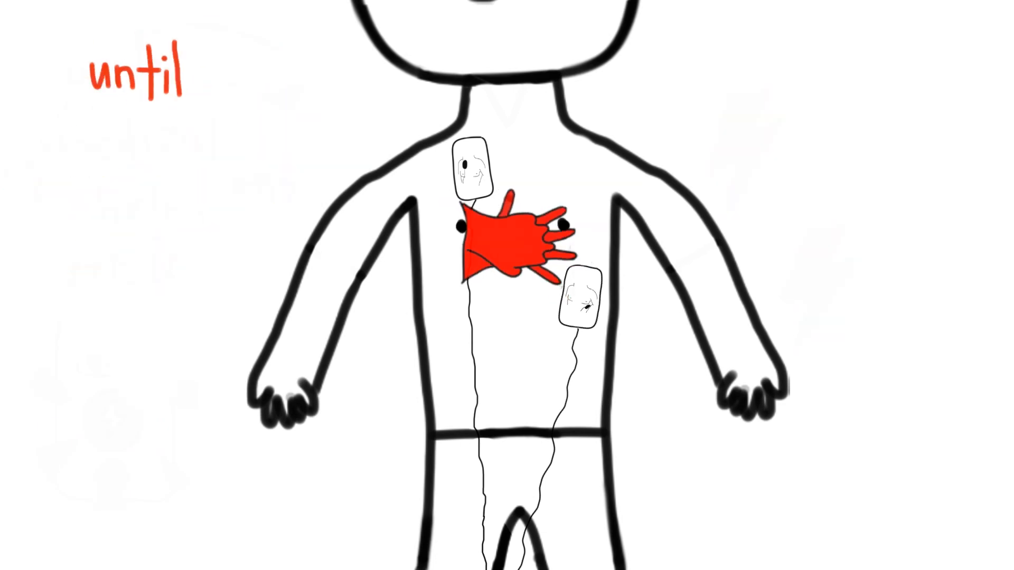
pyautogui.write('medical help arrives')
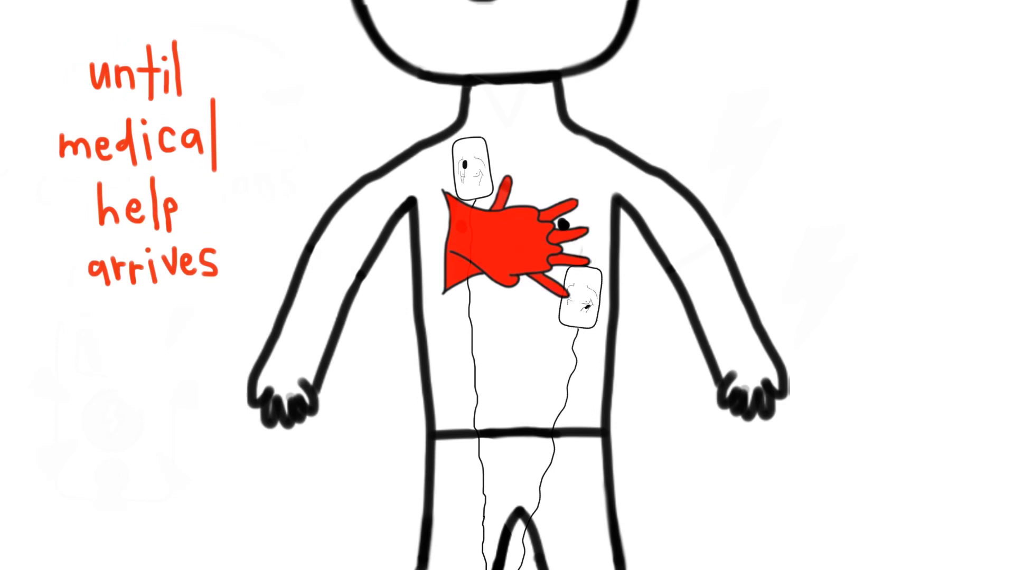